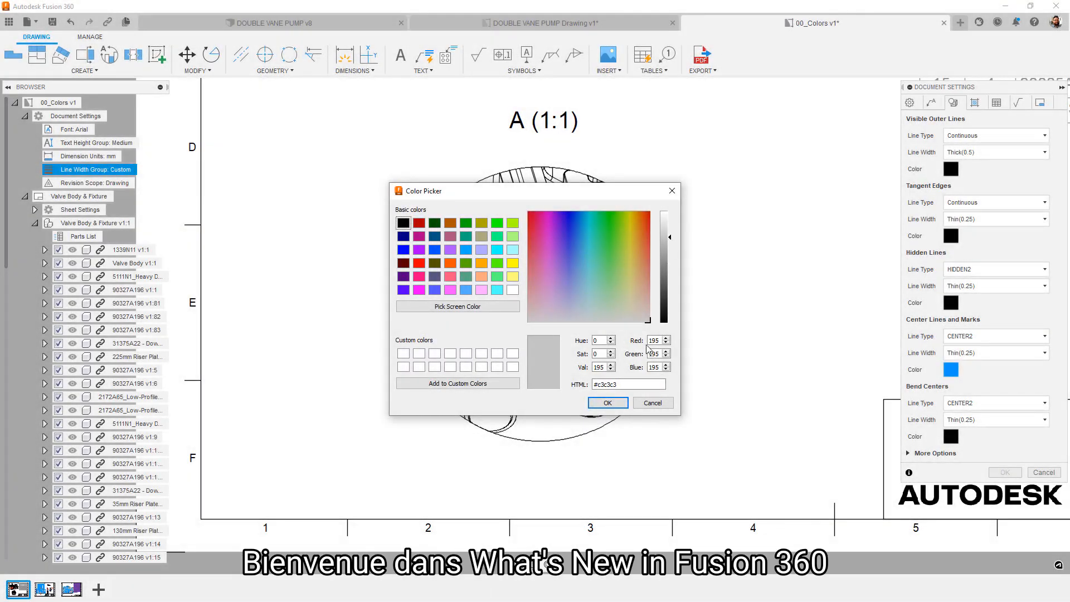
Confirm light grey for Tangent Edges and start choosing a colour for Hidden Lines.
{"action": "left_click", "coordinate": [607, 403]}
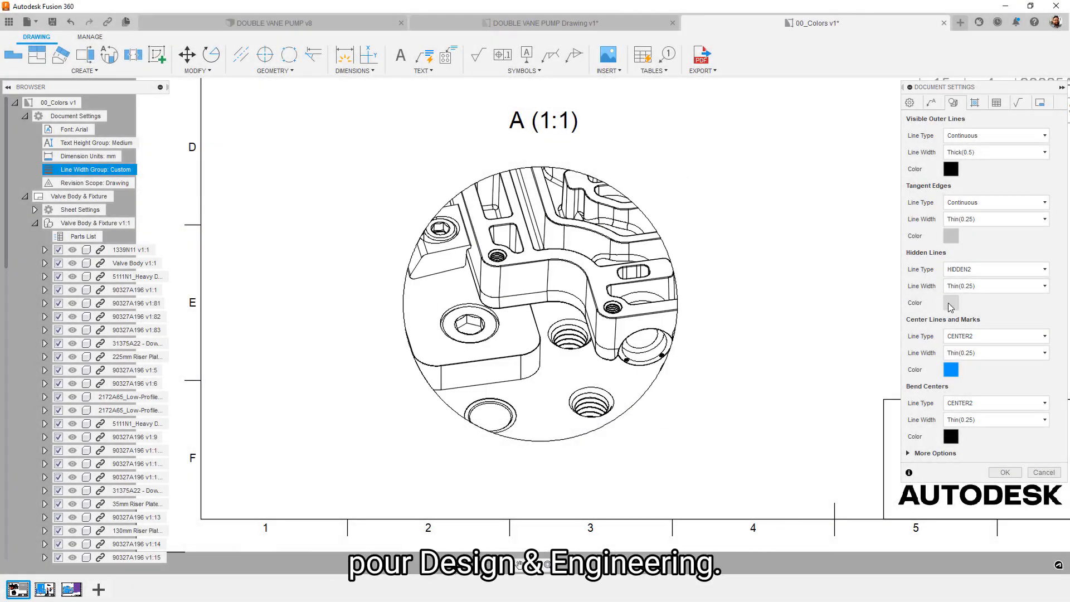
{"action": "left_click", "coordinate": [950, 303]}
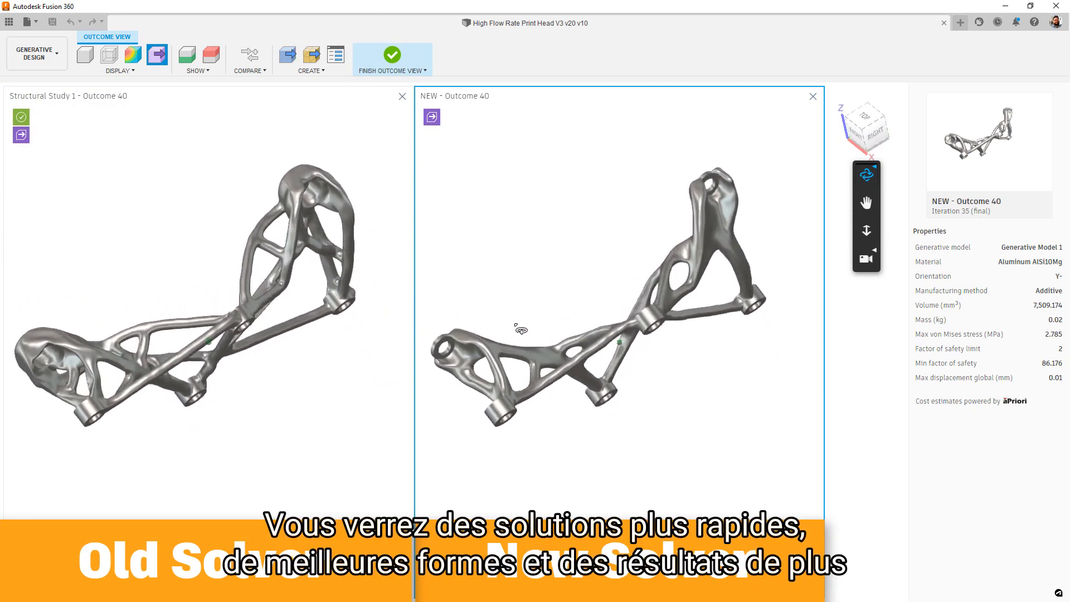
Orbit Structural Study 1 - Outcome 40 and NEW - Outcome 40 together to view them from the front.
{"action": "left_click_drag", "start_coordinate": [520, 330], "coordinate": [600, 466]}
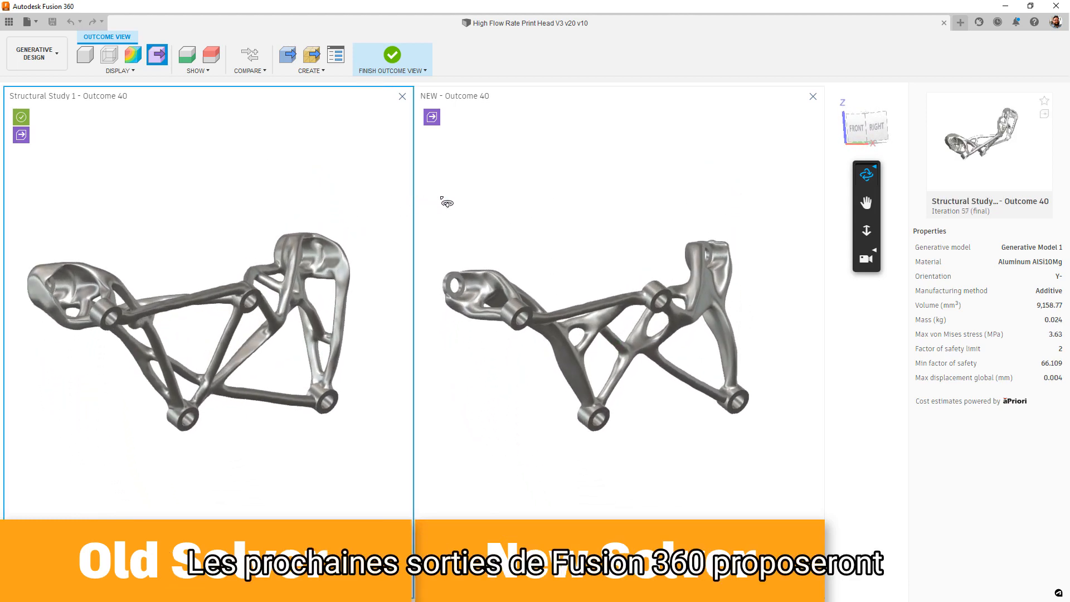
{"action": "mouse_move", "coordinate": [379, 185]}
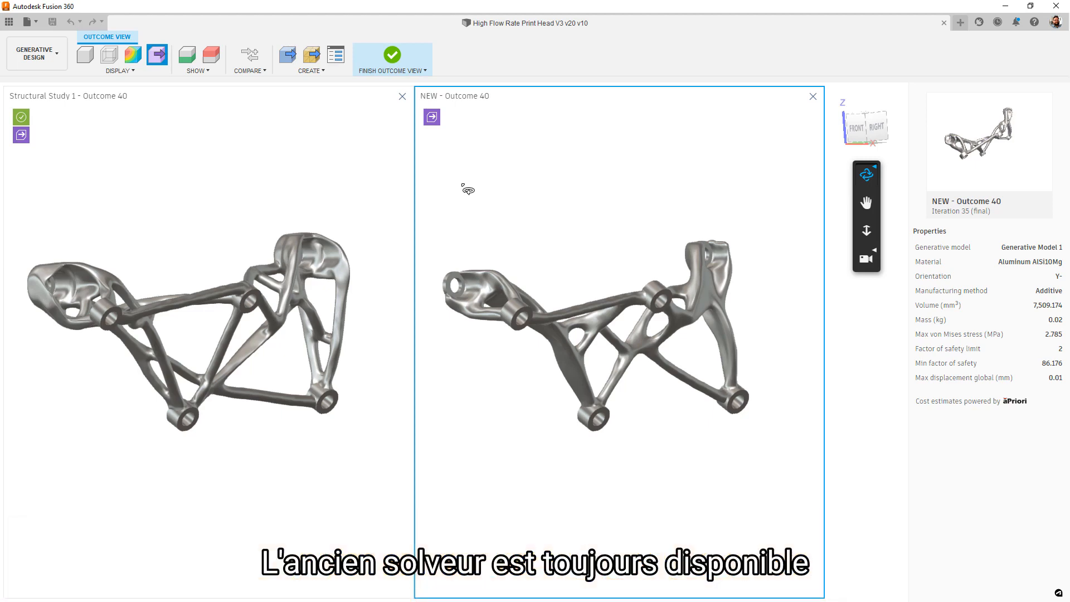
{"action": "left_click", "coordinate": [394, 54]}
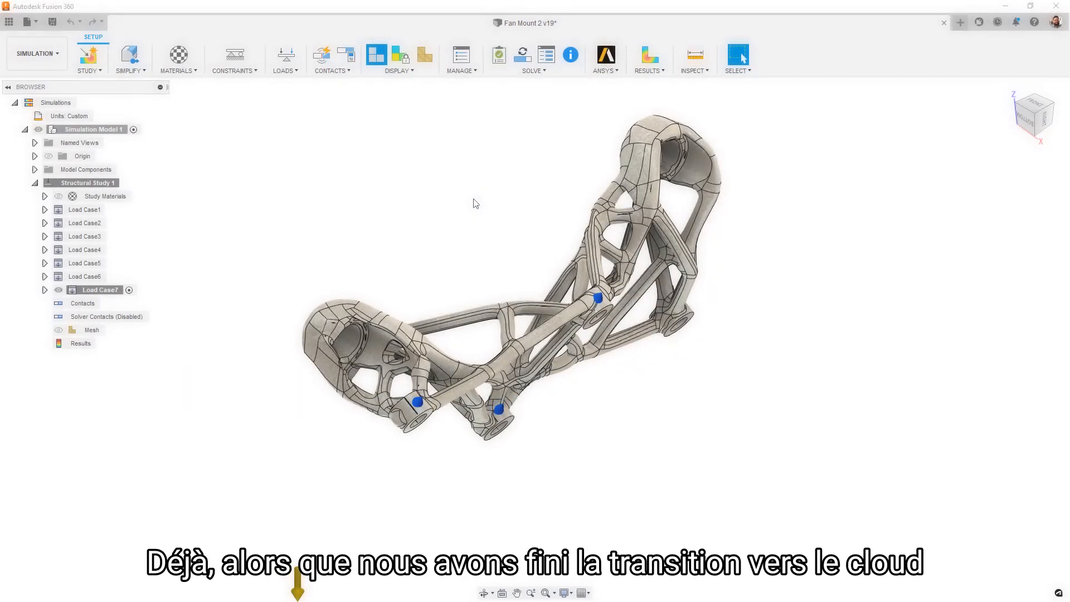
Solve the study on the cloud, check it Complete under Job Status > Simulations, and close the dialog.
{"action": "left_click", "coordinate": [522, 54]}
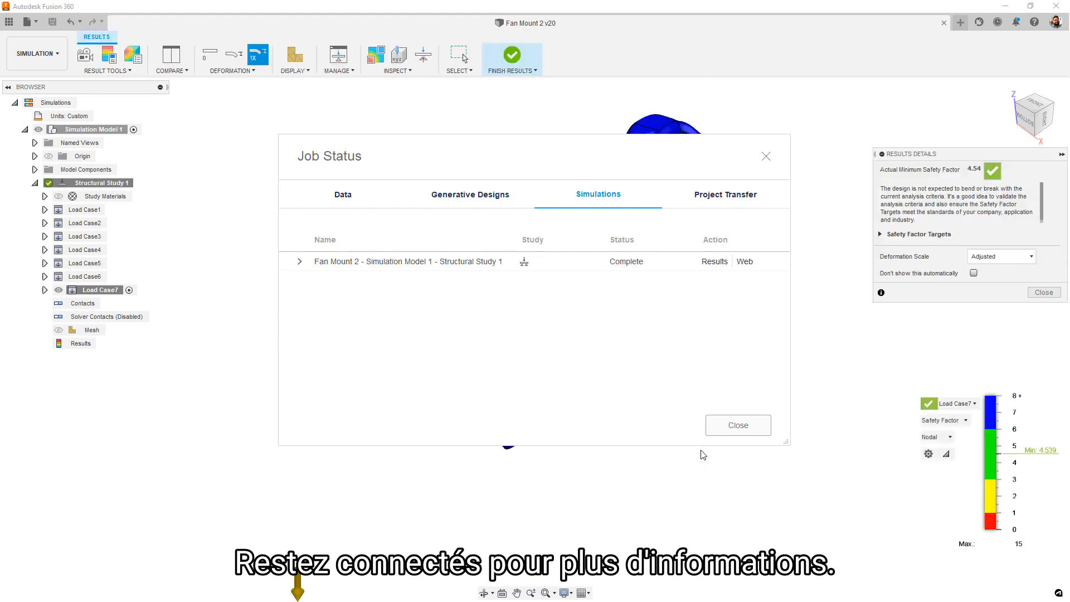
{"action": "left_click", "coordinate": [737, 425]}
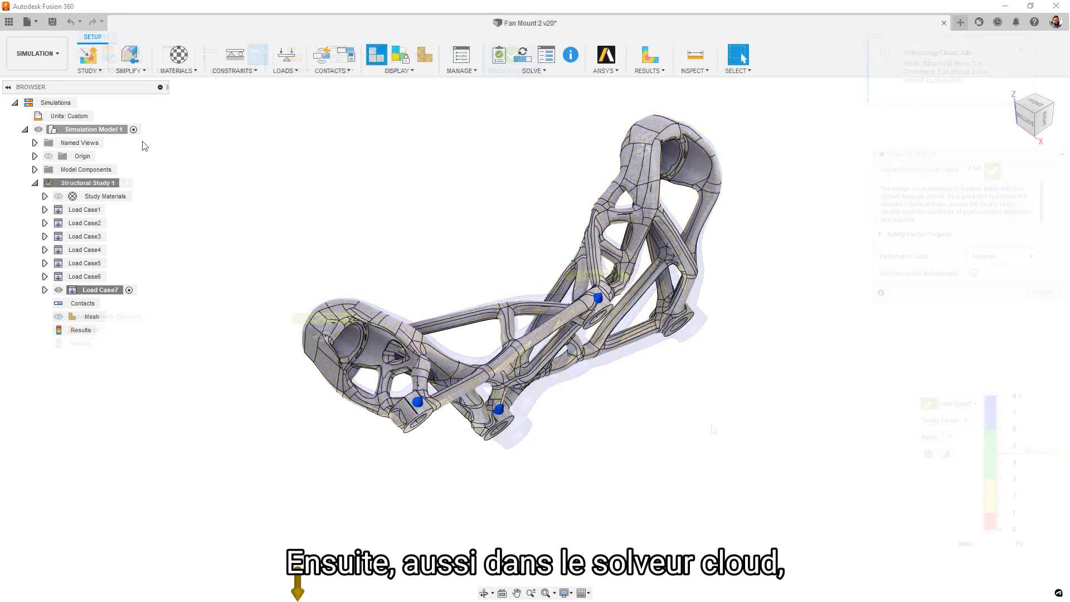
Show the Text Commands panel via File > View for entering SimFEACSExperimentalSolve.DebugFullReturn /on.
{"action": "left_click", "coordinate": [27, 20]}
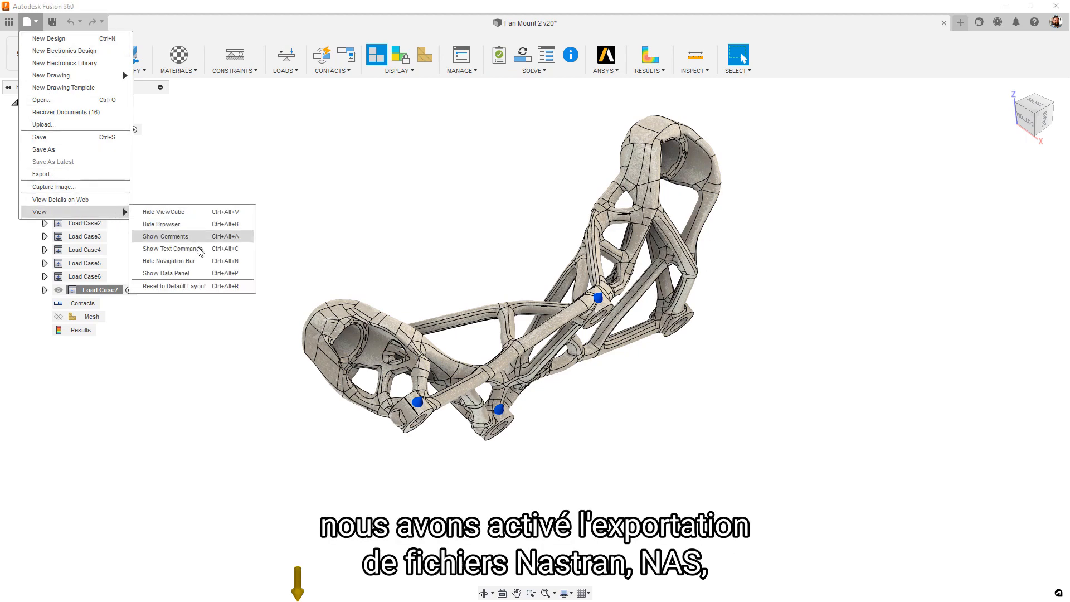
{"action": "left_click", "coordinate": [169, 248]}
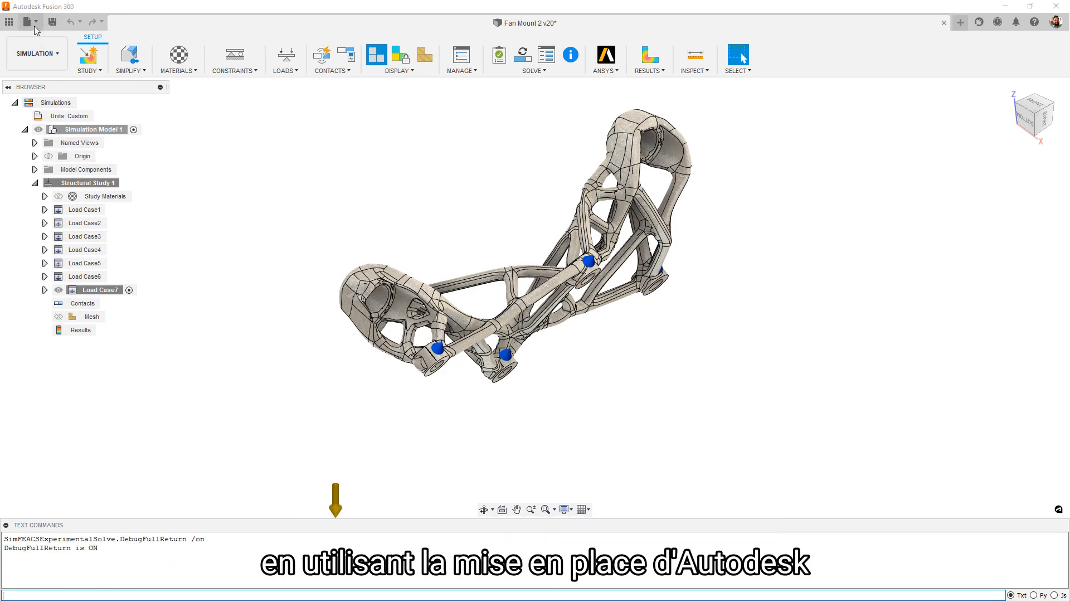
{"action": "left_click", "coordinate": [27, 20]}
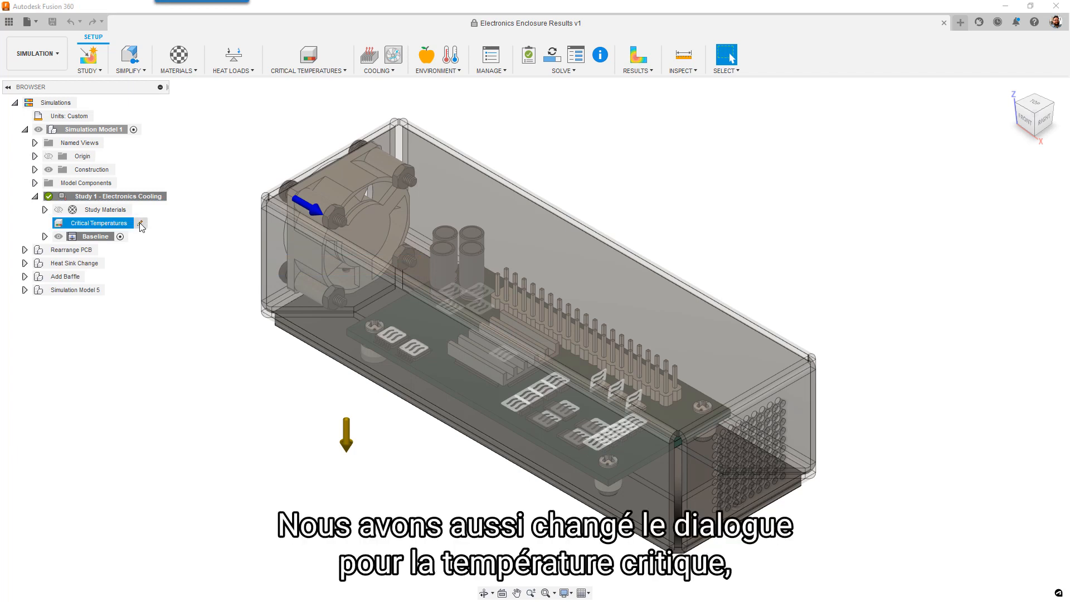
Bring up the Critical Temperatures dialog and expand Model Components and PCB Components in the browser.
{"action": "double_click", "coordinate": [92, 223]}
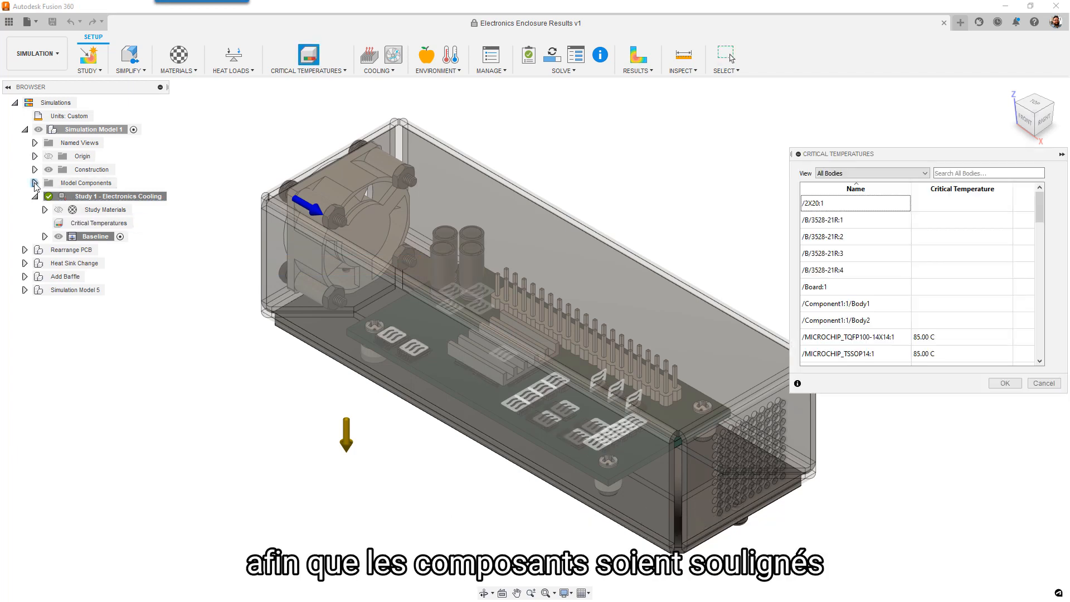
{"action": "left_click", "coordinate": [32, 183]}
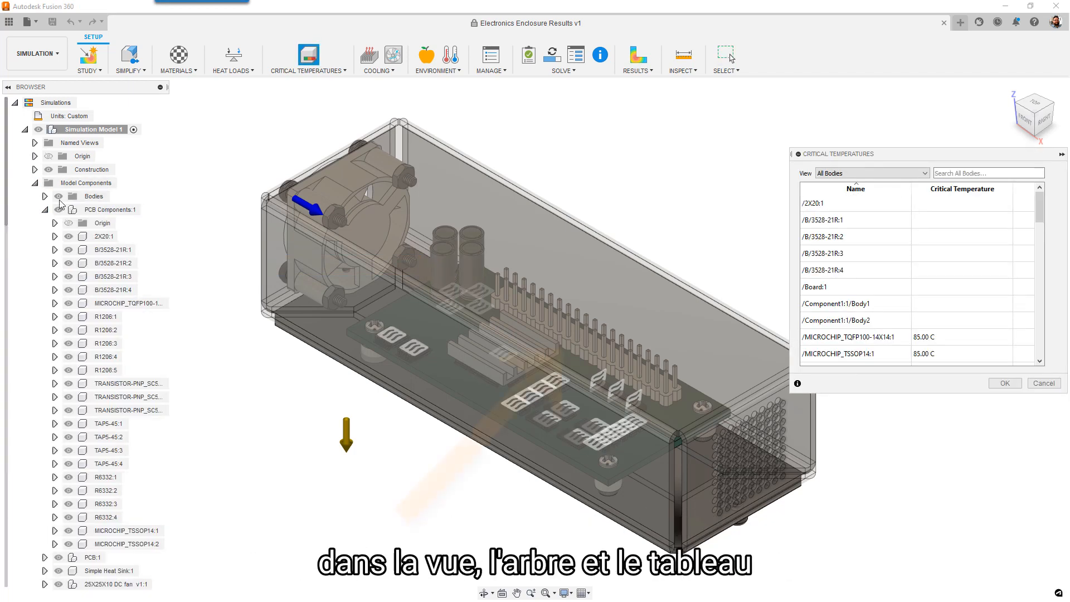
{"action": "left_click", "coordinate": [840, 203]}
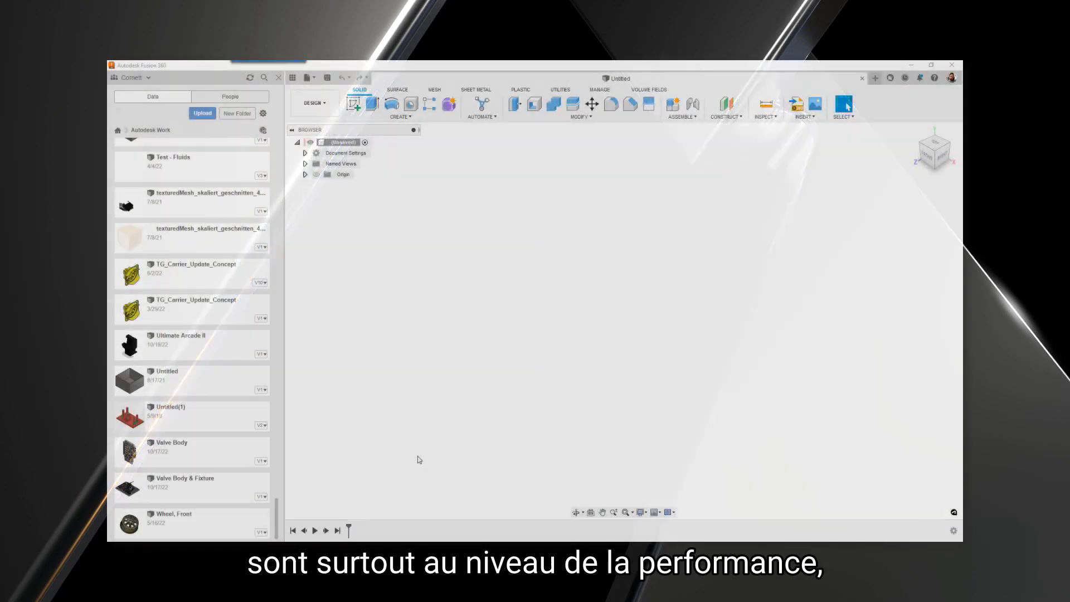
Open the STEP BLOWER UNIT No.1TDV4 design from the Data Panel.
{"action": "double_click", "coordinate": [192, 451]}
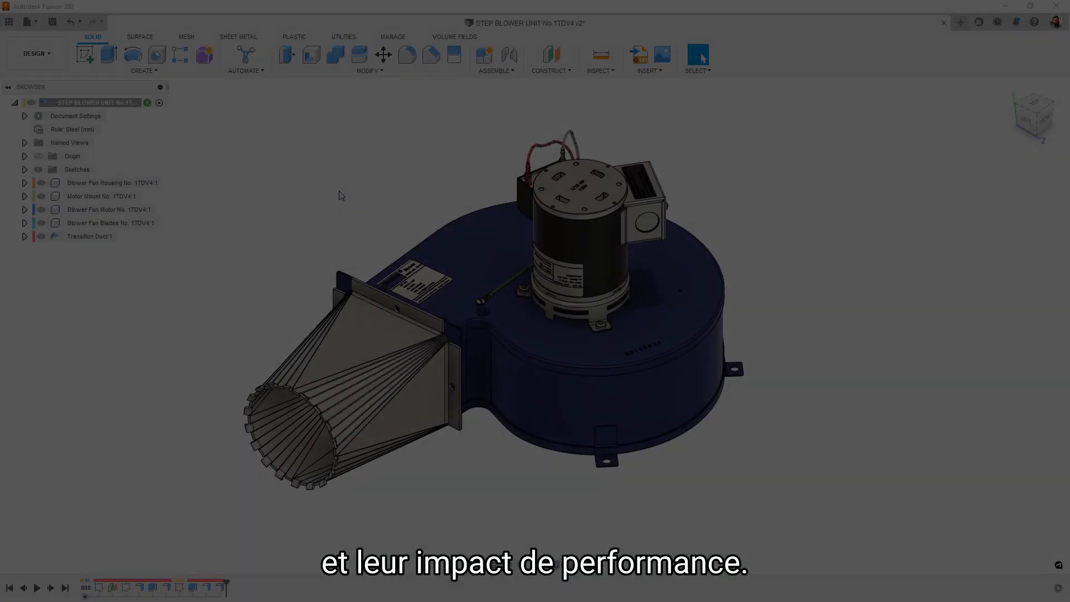
Bring up Modify > Physical Material and expand the Metal folder of the Fusion 360 Material Library.
{"action": "left_click", "coordinate": [369, 70]}
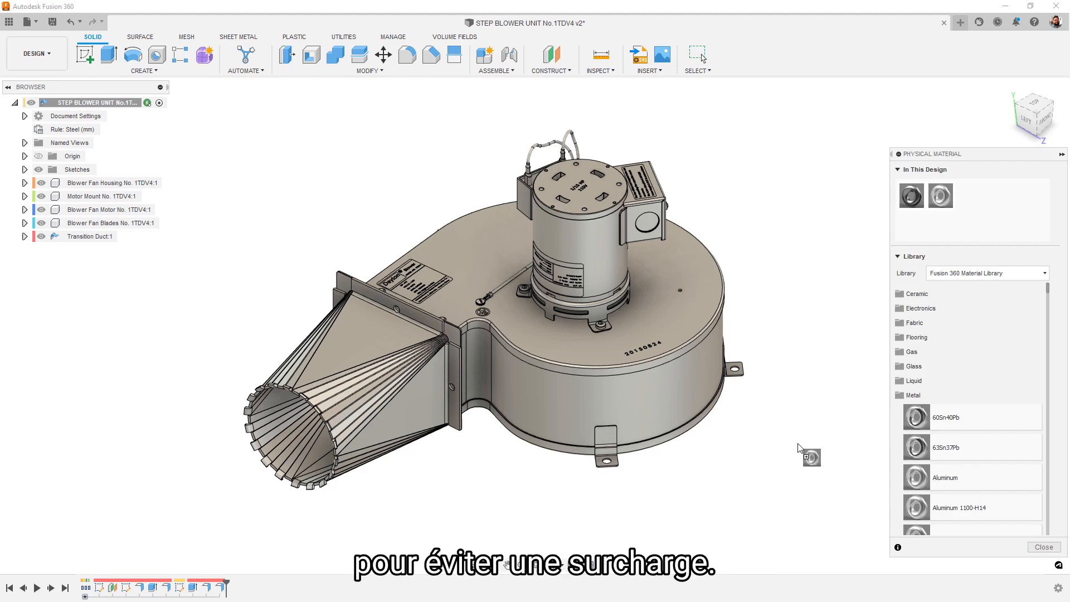
{"action": "left_click", "coordinate": [109, 210]}
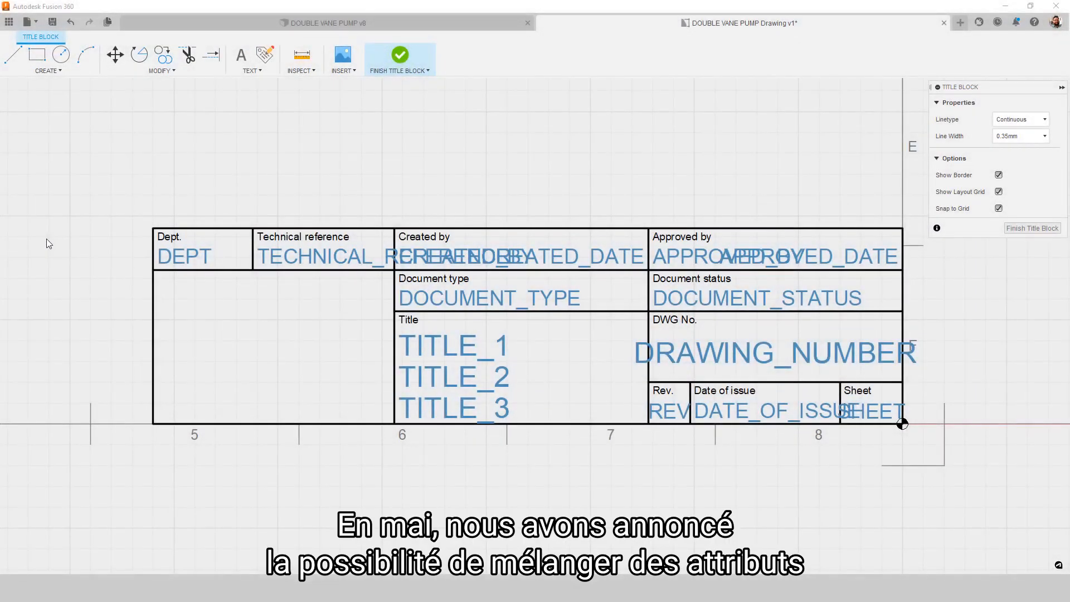
Place an Attribute in the empty title-block cell and set it to Drawn By (CREATED_BY).
{"action": "left_click", "coordinate": [263, 56]}
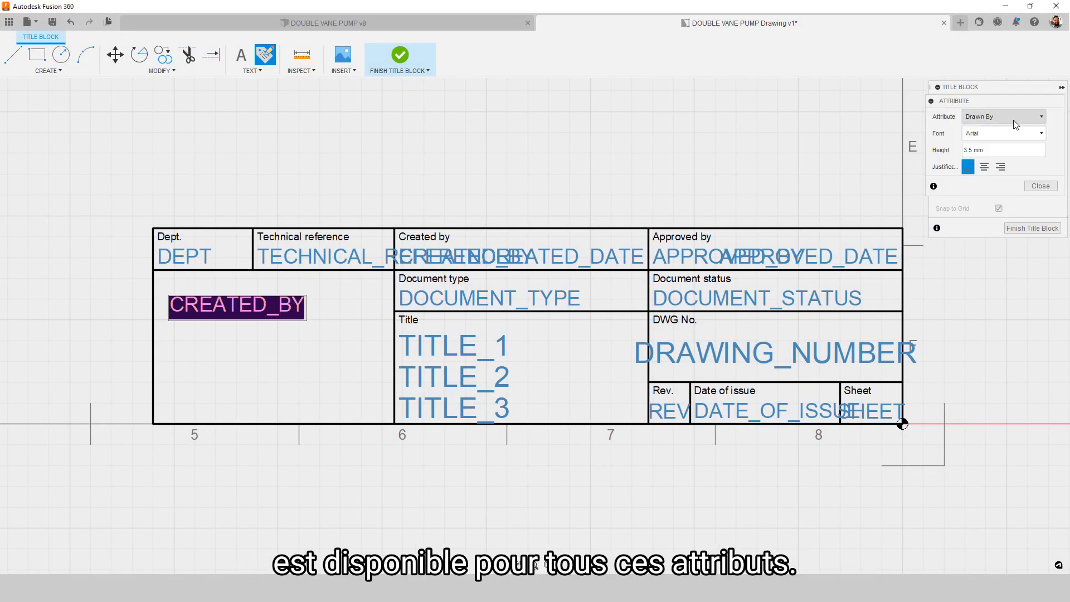
{"action": "left_click", "coordinate": [1003, 117]}
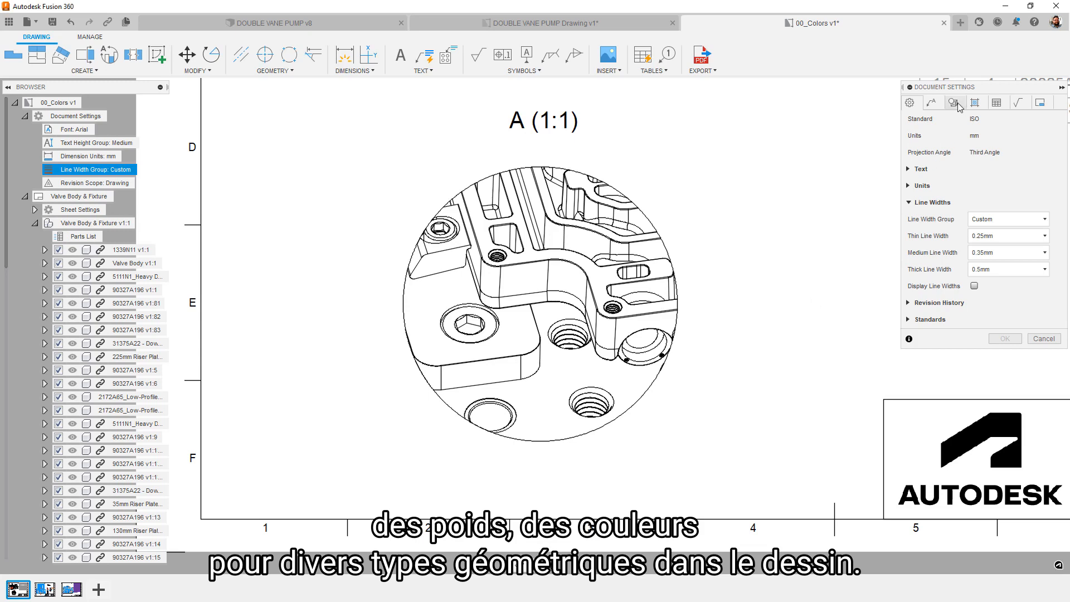
Set Tangent Edges and Hidden Lines to grey #c3c3c3 in the Color Picker and confirm Document Settings.
{"action": "left_click", "coordinate": [953, 101]}
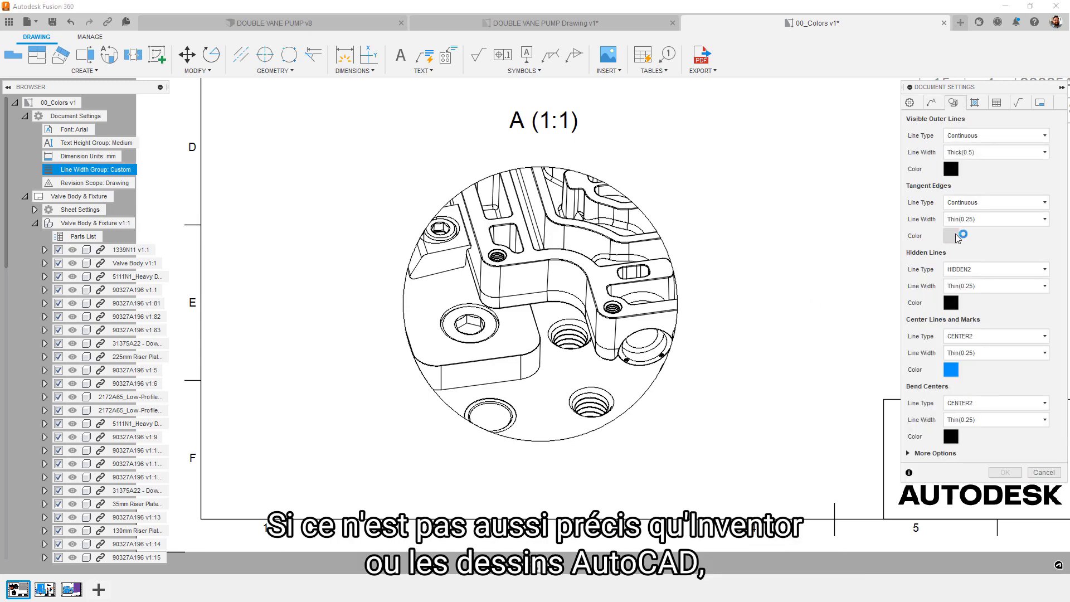
{"action": "left_click", "coordinate": [950, 237]}
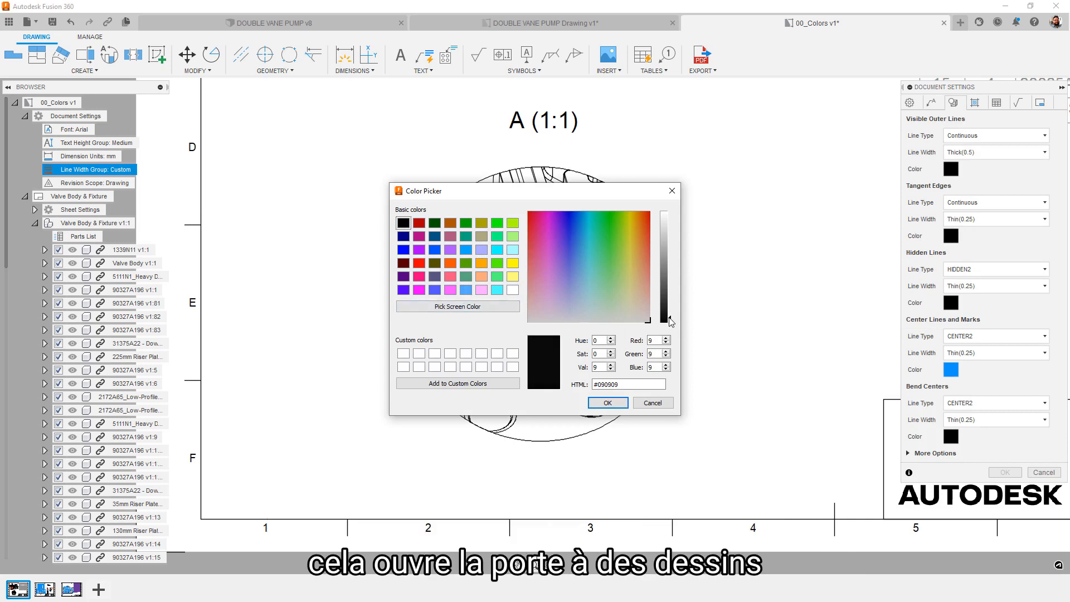
{"action": "left_click_drag", "start_coordinate": [669, 321], "coordinate": [669, 237]}
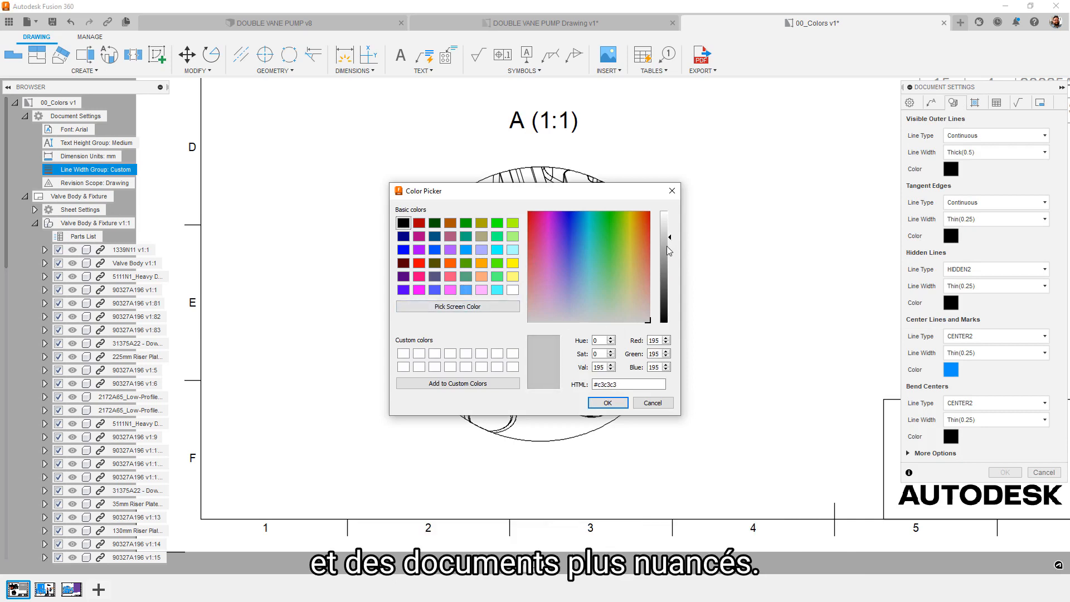
{"action": "left_click", "coordinate": [608, 402]}
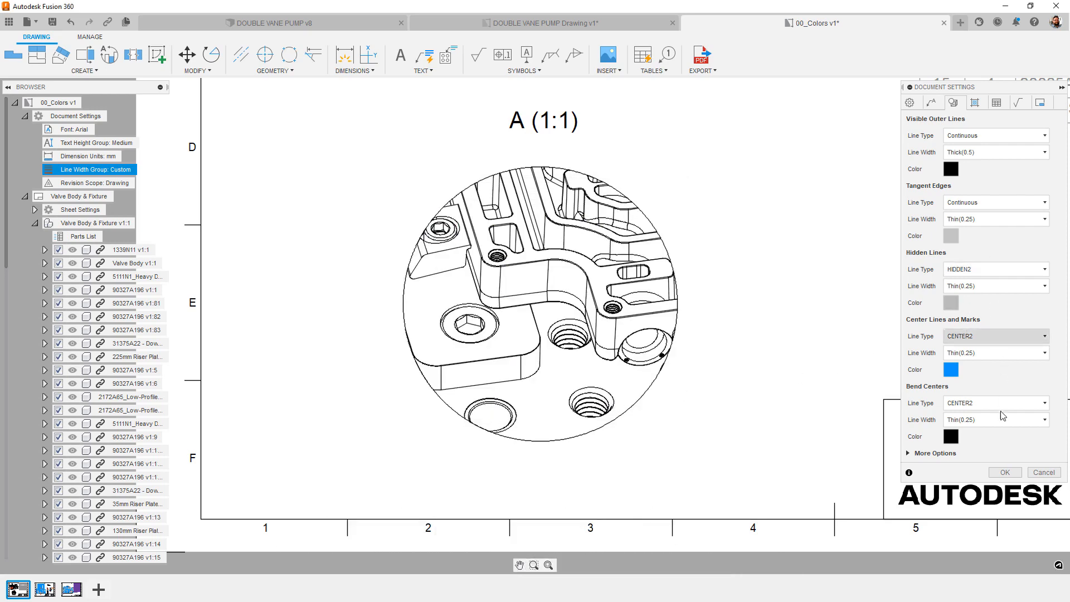
{"action": "left_click", "coordinate": [1005, 473]}
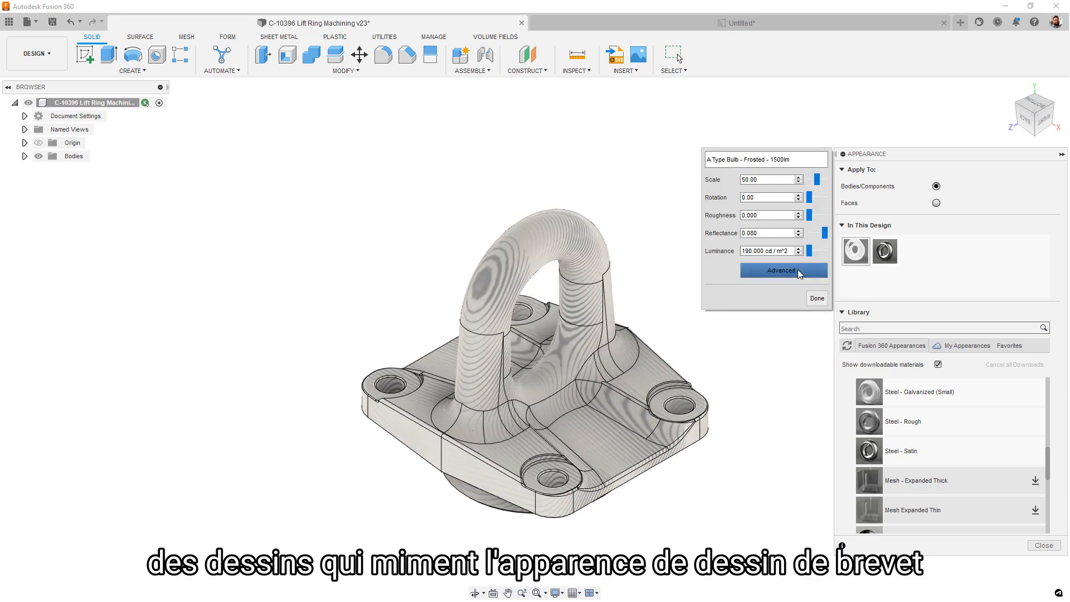
Review the Shade Lines image in the Advanced Material Editor, accept it, and save a new version.
{"action": "left_click", "coordinate": [783, 270]}
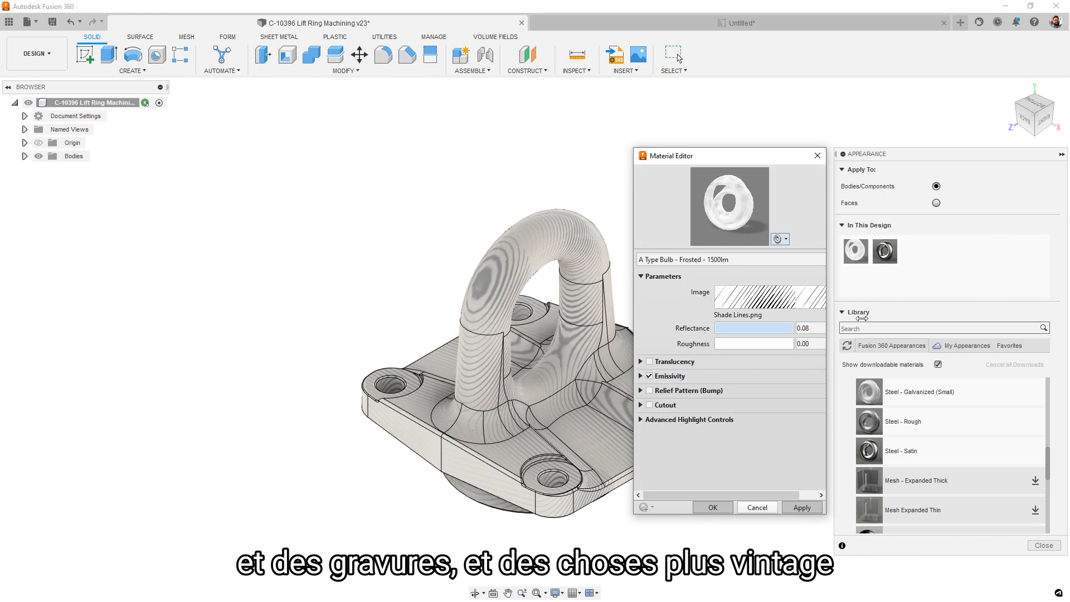
{"action": "left_click", "coordinate": [783, 297]}
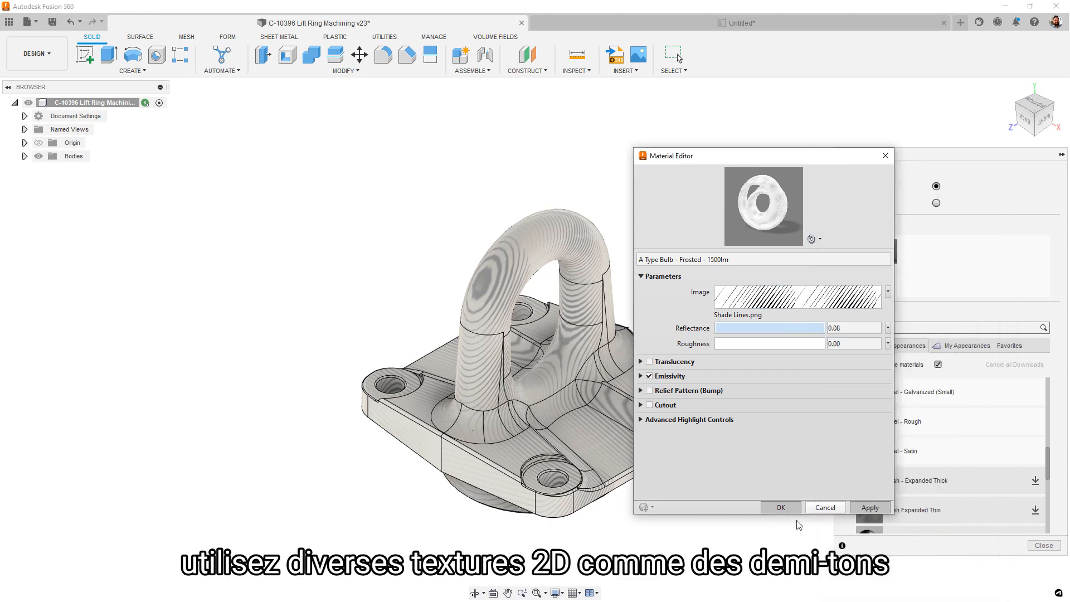
{"action": "left_click", "coordinate": [780, 507]}
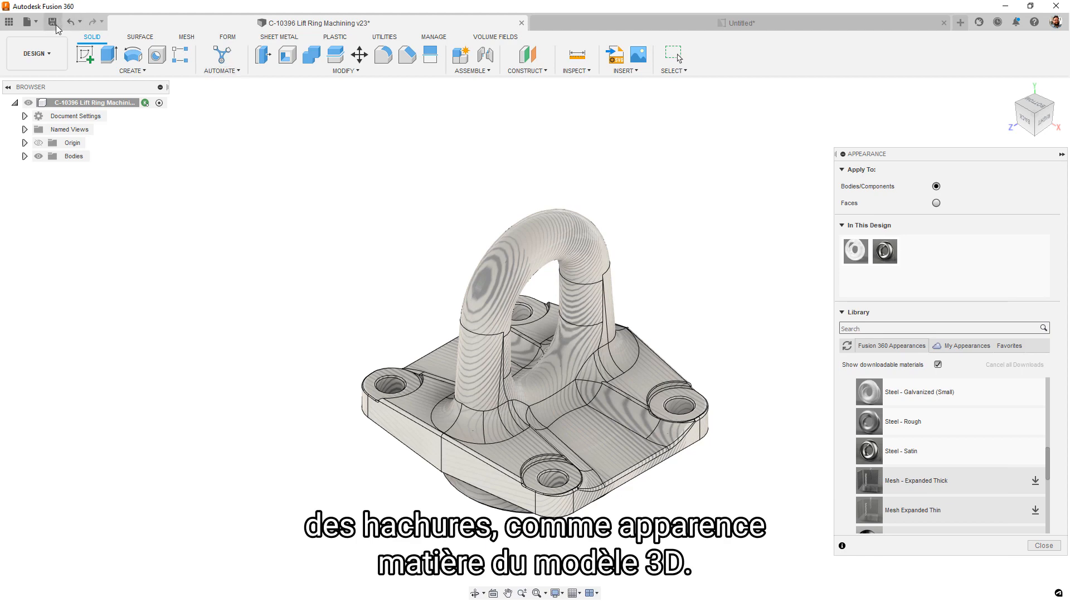
{"action": "left_click", "coordinate": [1046, 546]}
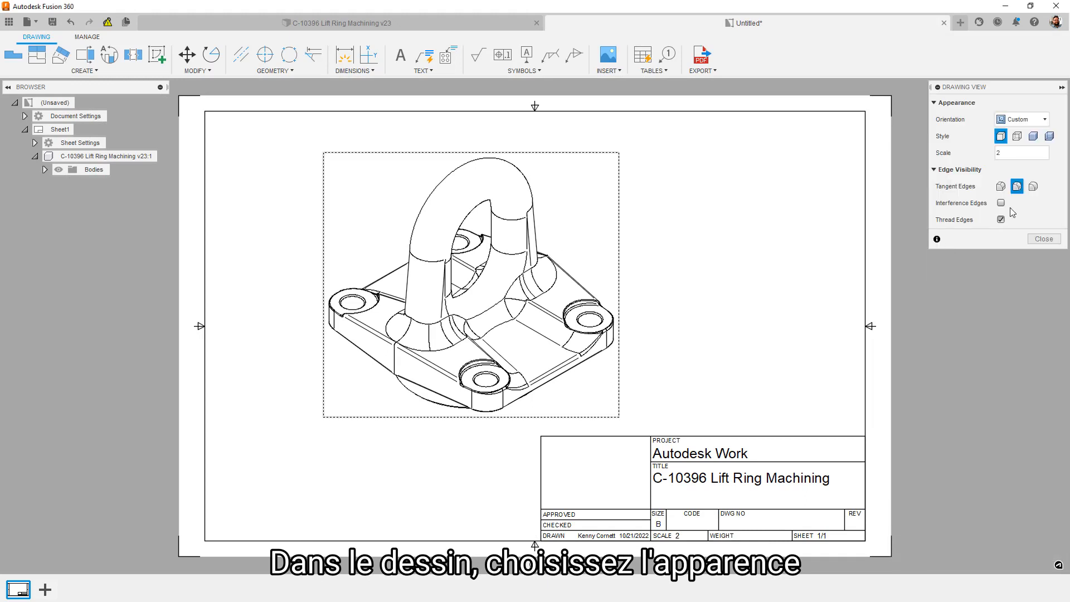
Set the lift ring view style to Shaded with Visible Edges and expand Document Settings.
{"action": "left_click", "coordinate": [1033, 135]}
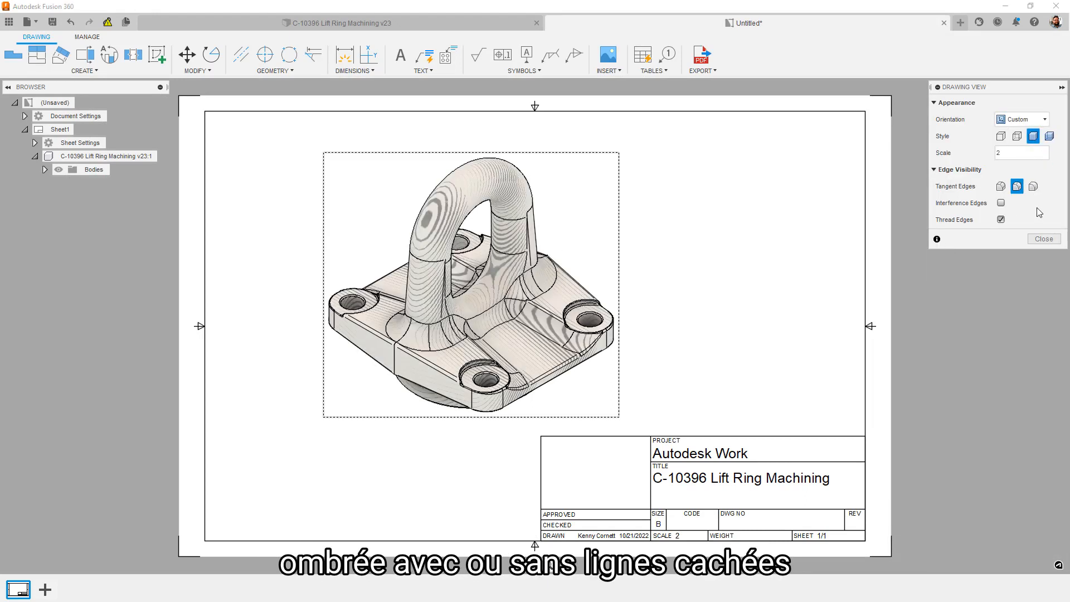
{"action": "left_click", "coordinate": [1043, 239]}
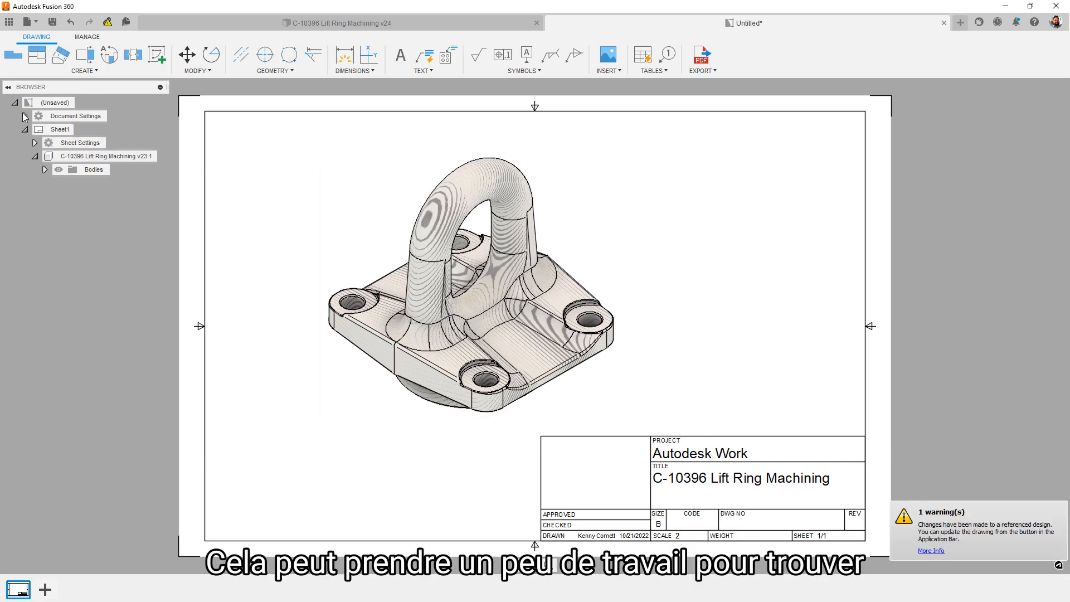
{"action": "left_click", "coordinate": [23, 116]}
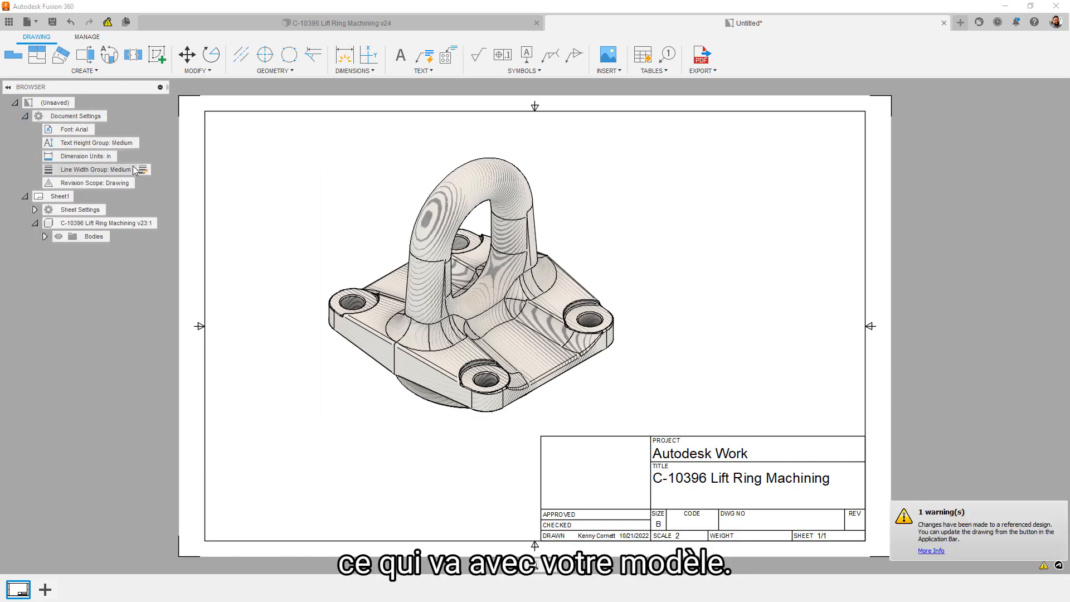
Give the drawing a custom Line Width Group with heavier outline edges and confirm it.
{"action": "double_click", "coordinate": [95, 170]}
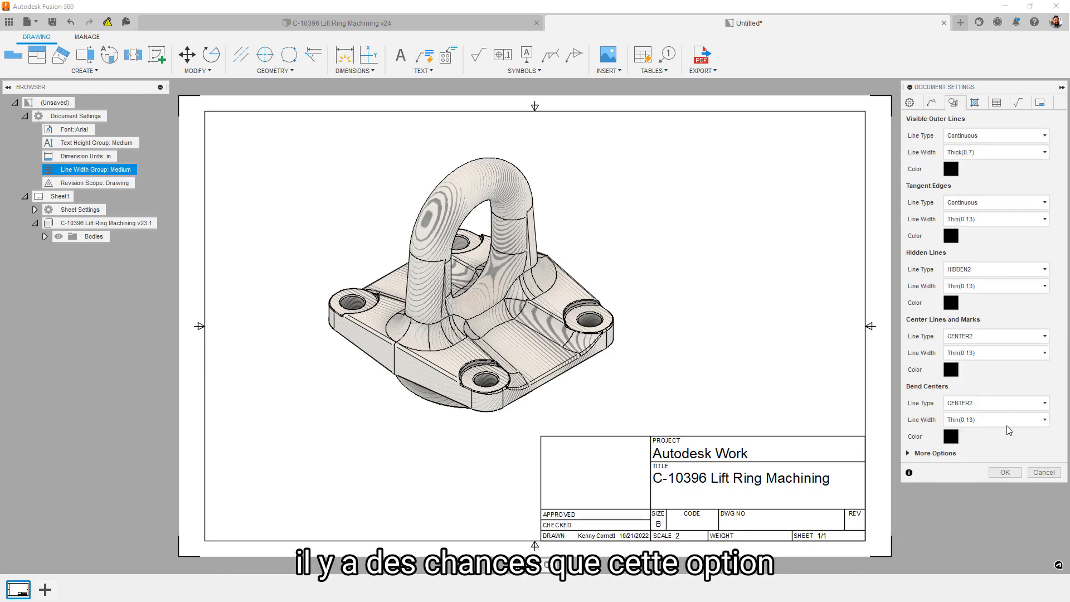
{"action": "left_click", "coordinate": [1005, 472]}
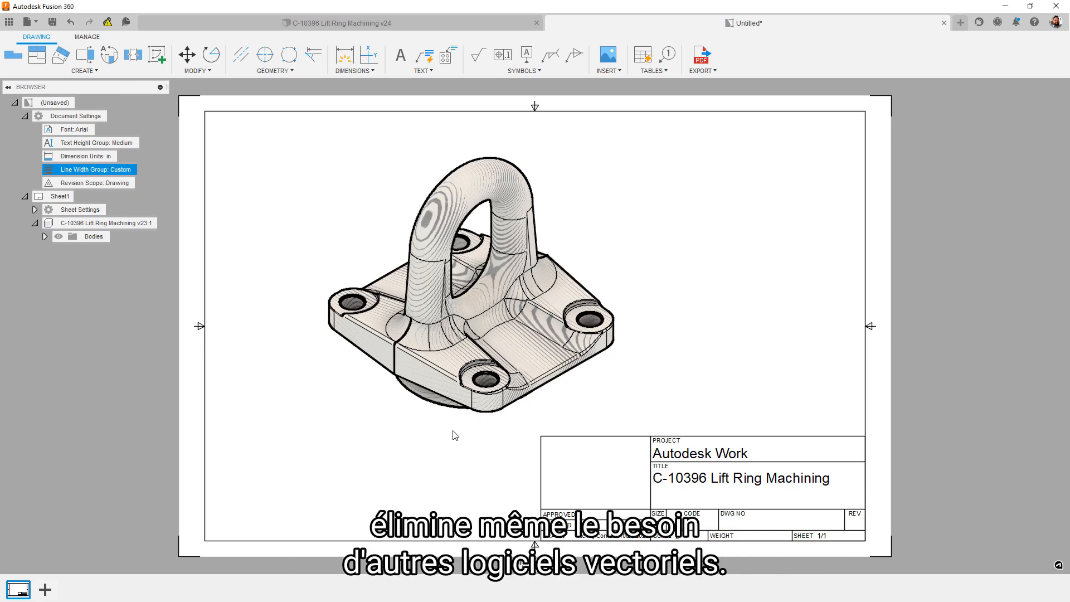
{"action": "mouse_move", "coordinate": [368, 447]}
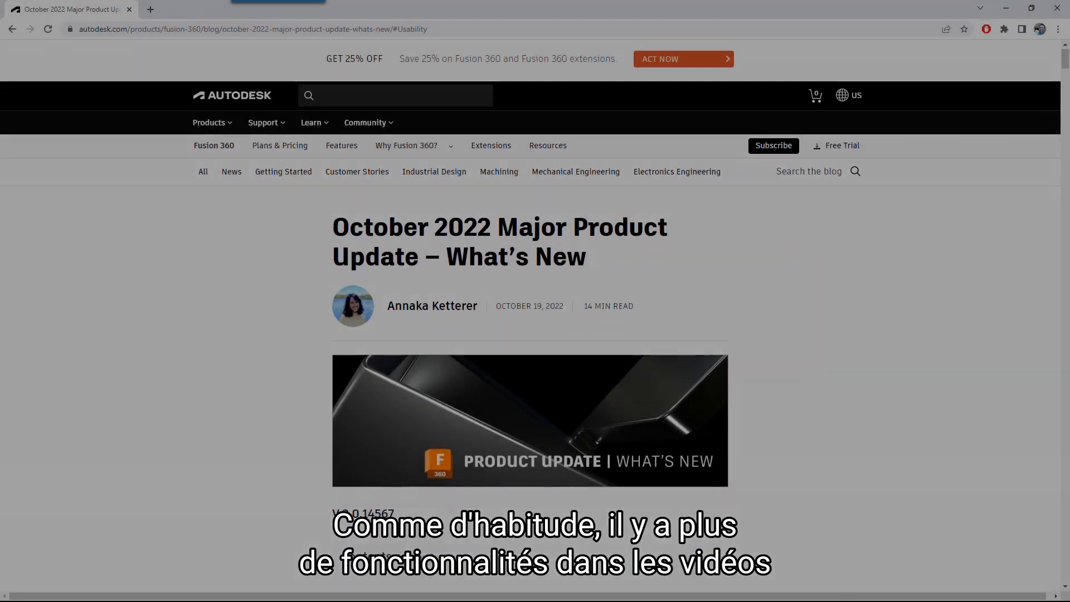
Scroll the October 2022 update blog post down to the Generative Design section.
{"action": "scroll", "scroll_direction": "down", "scroll_amount": 3}
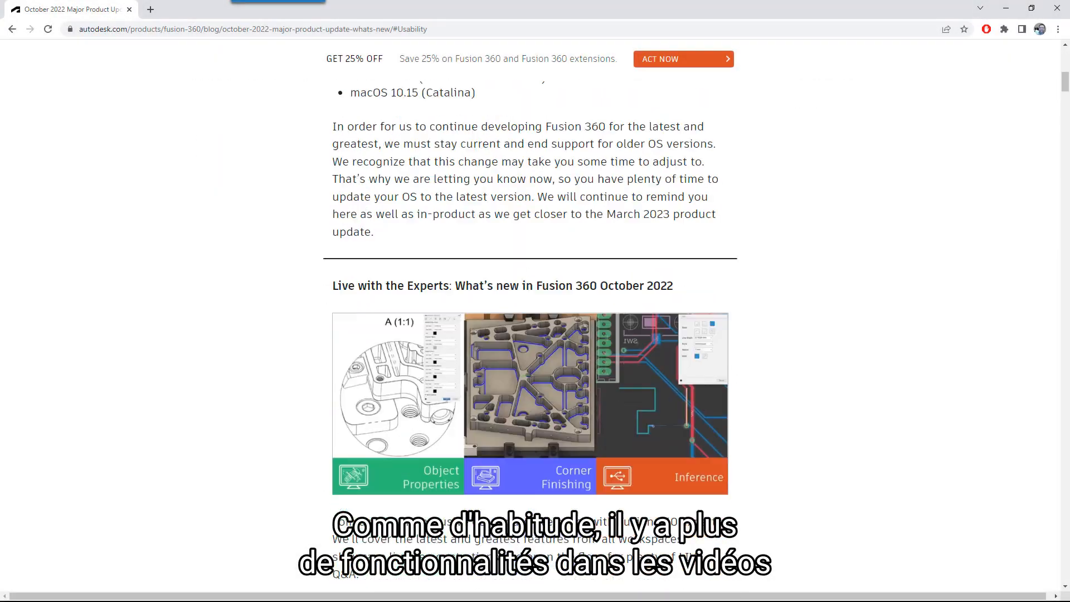
{"action": "scroll", "scroll_direction": "down", "scroll_amount": 3}
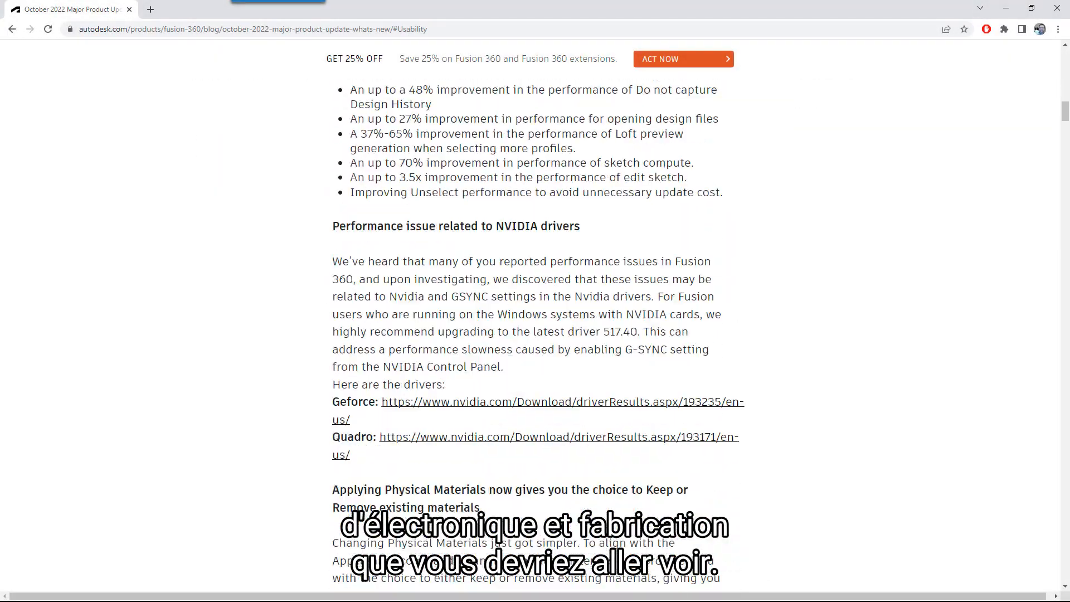
{"action": "scroll", "scroll_direction": "down", "scroll_amount": 3}
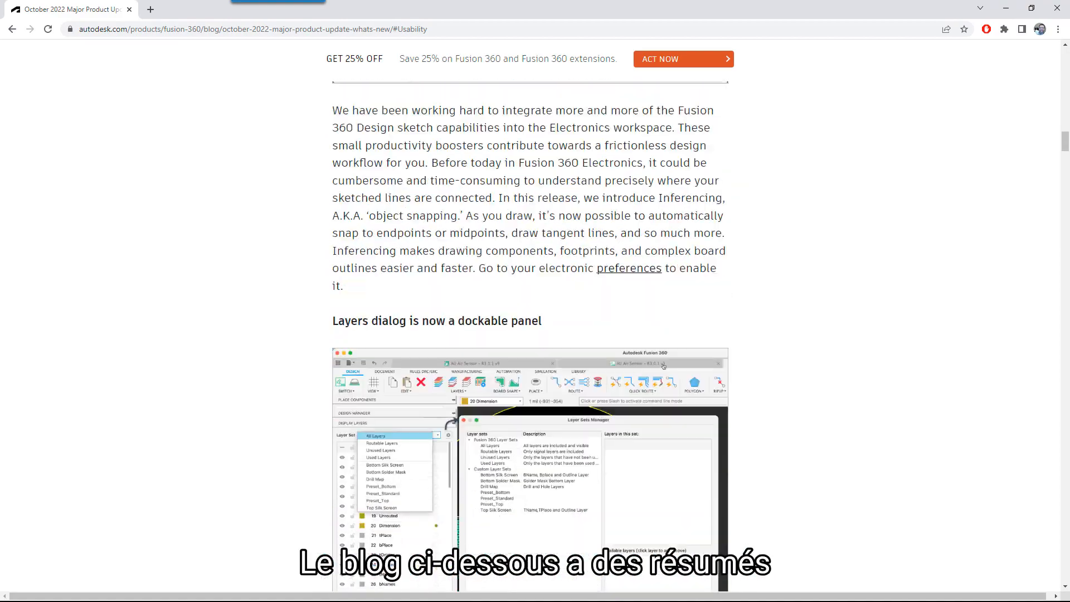
{"action": "scroll", "scroll_direction": "down", "scroll_amount": 3}
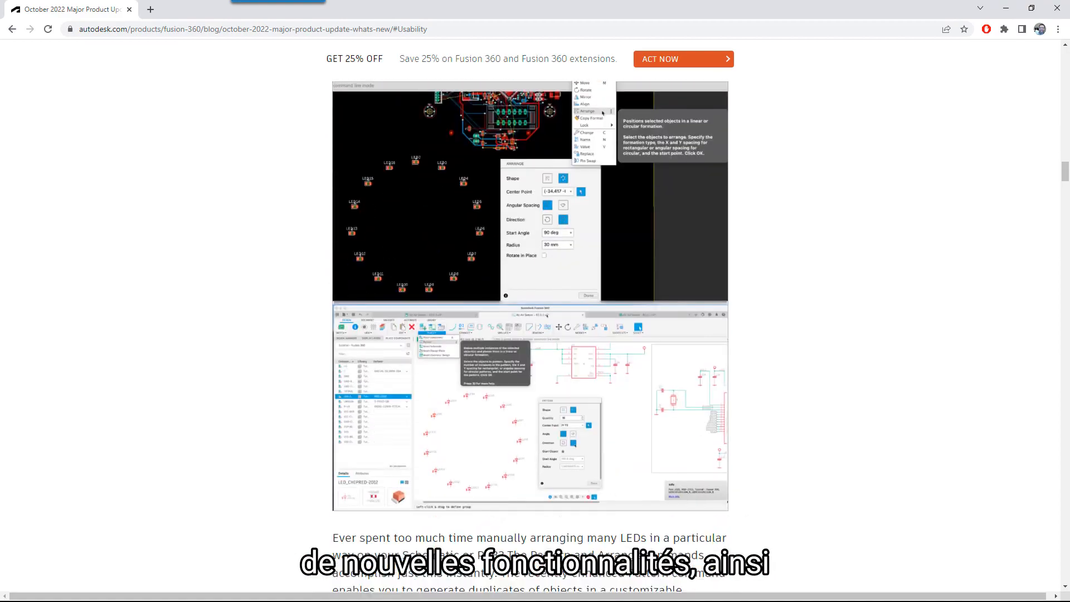
{"action": "scroll", "scroll_direction": "down", "scroll_amount": 3}
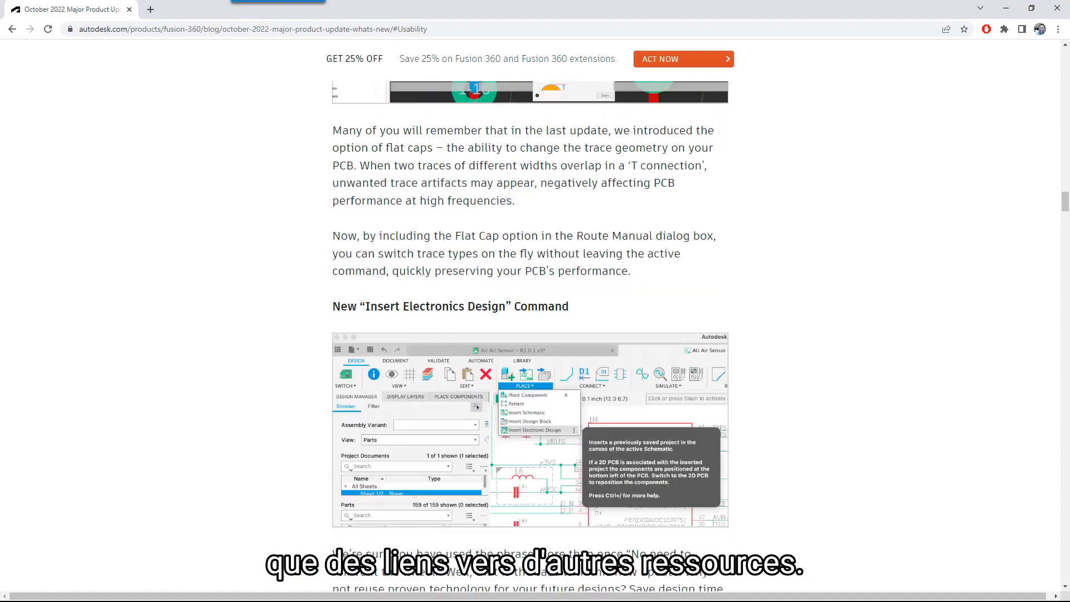
{"action": "scroll", "scroll_direction": "down", "scroll_amount": 3}
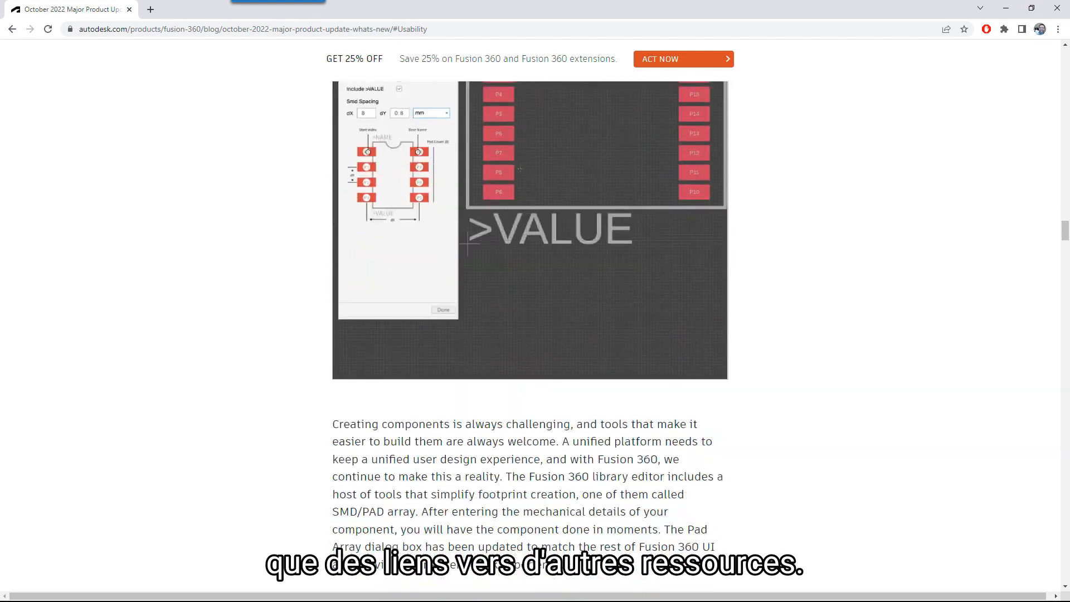
{"action": "scroll", "scroll_direction": "down", "scroll_amount": 3}
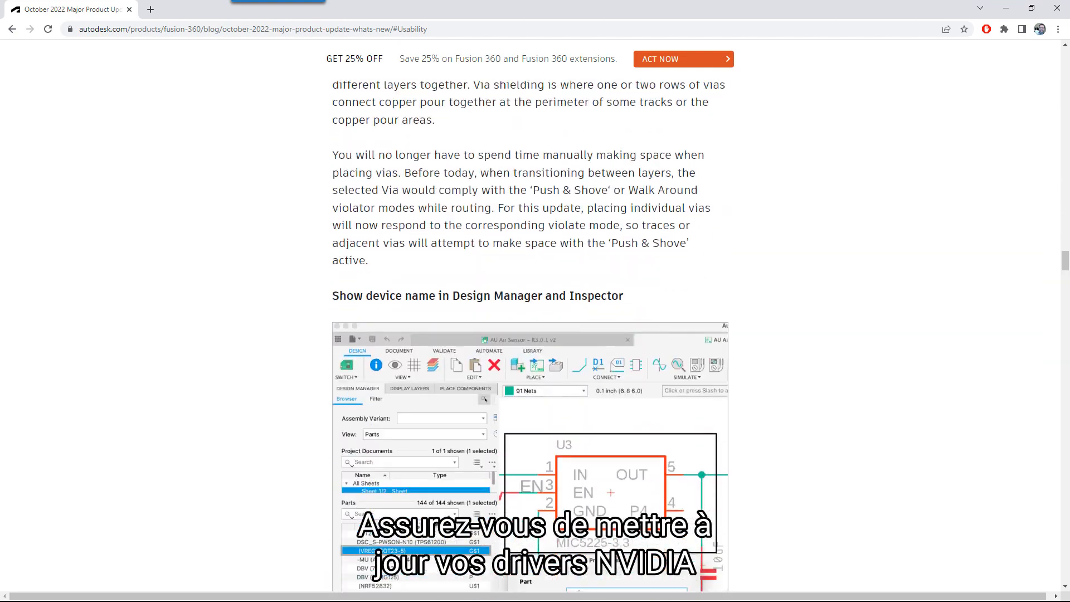
{"action": "scroll", "scroll_direction": "down", "scroll_amount": 3}
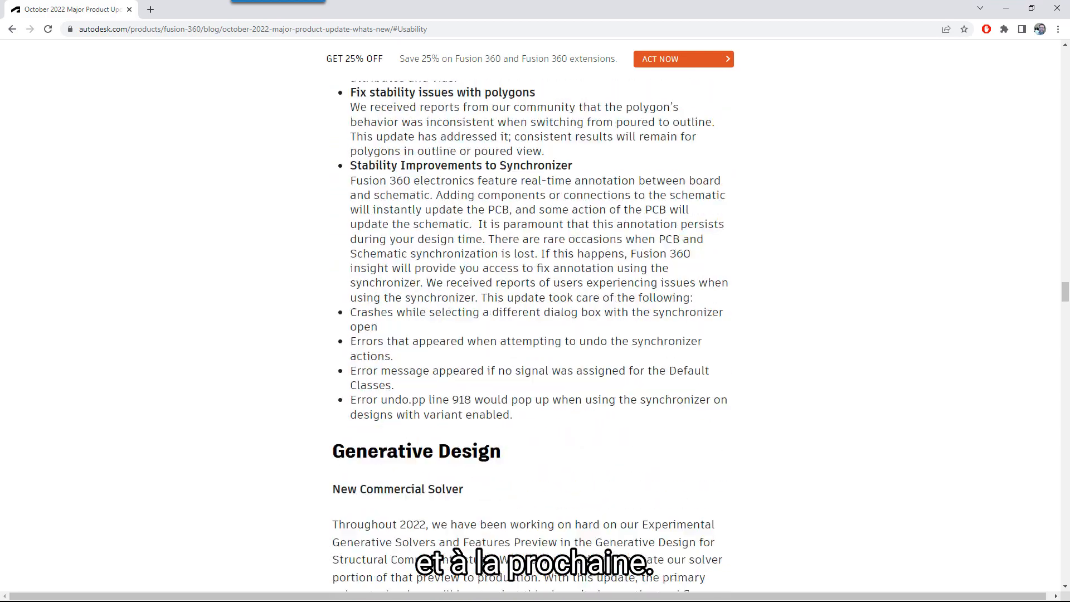